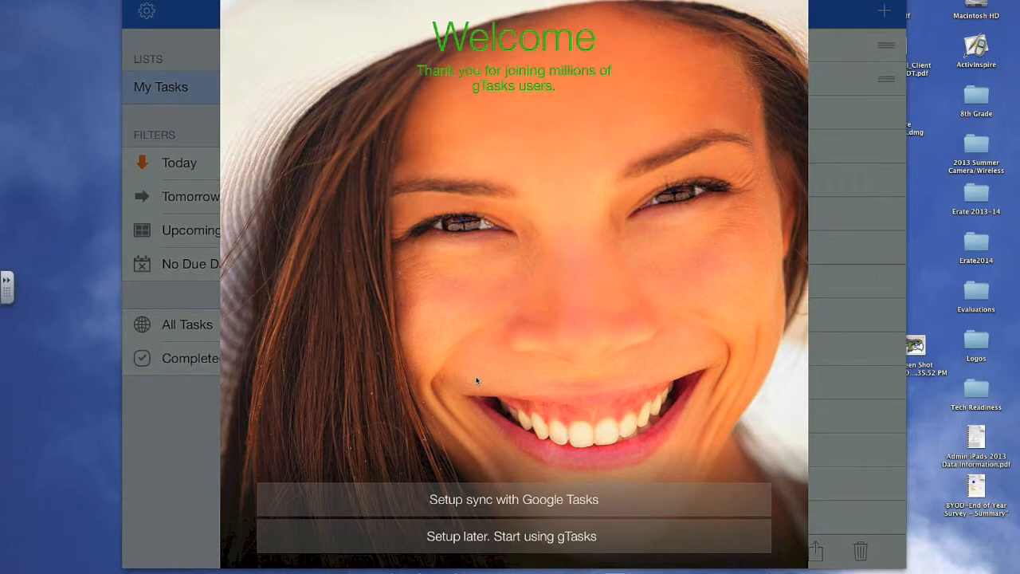
# - Begin Google Tasks sync setup and enter the Google Apps email address for the new account
pyautogui.click(510, 536)
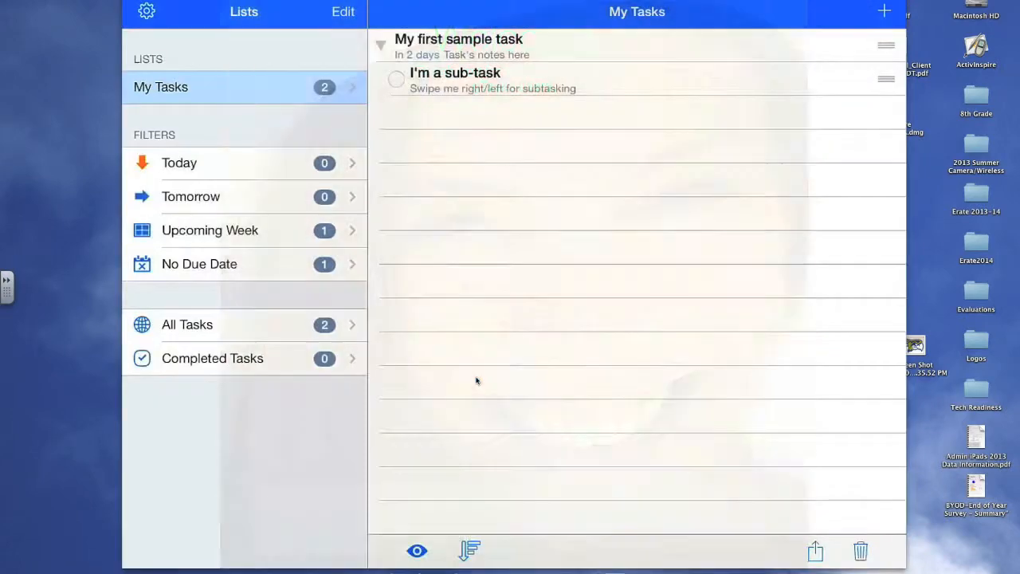
pyautogui.click(147, 11)
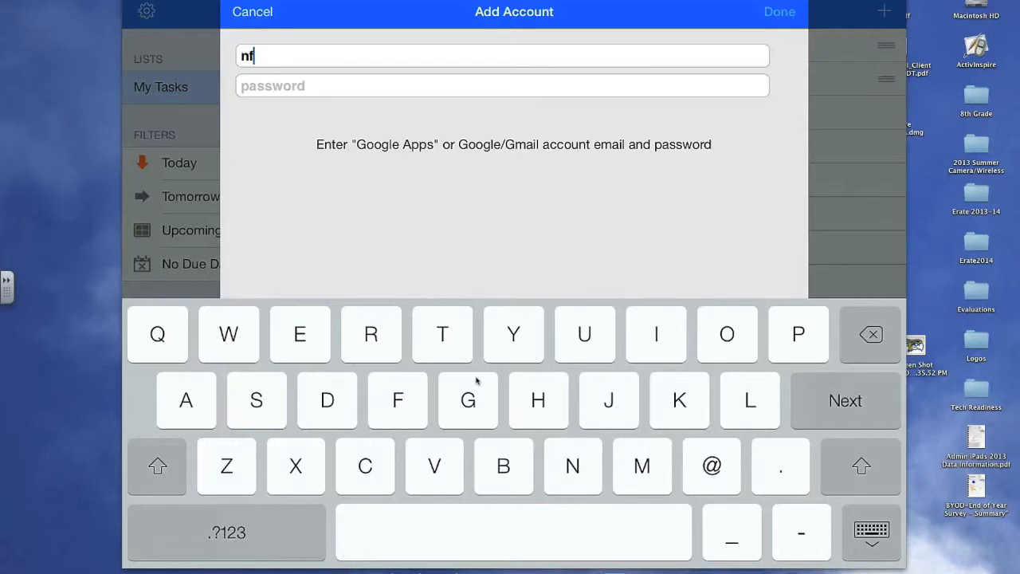
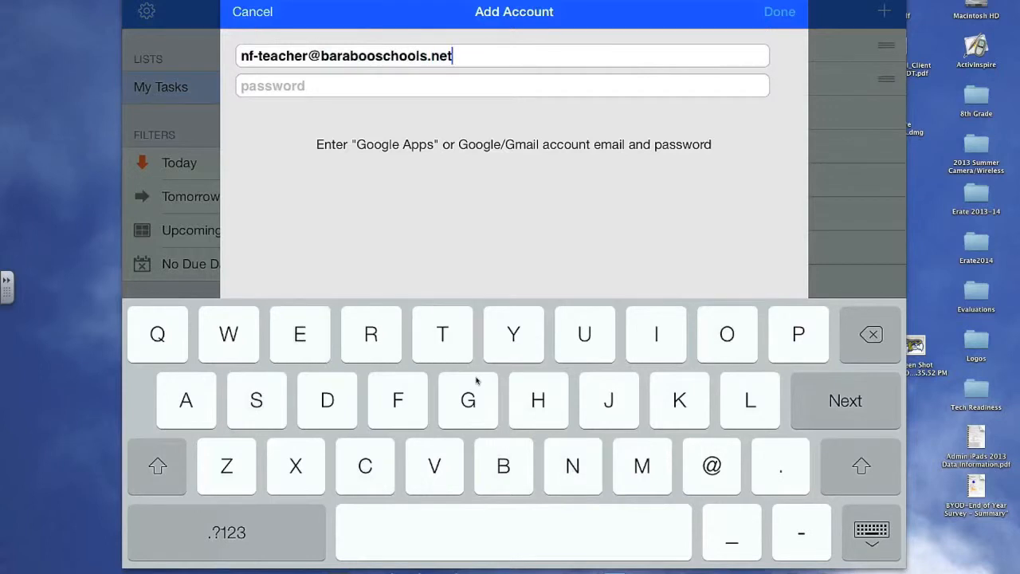
pyautogui.click(777, 13)
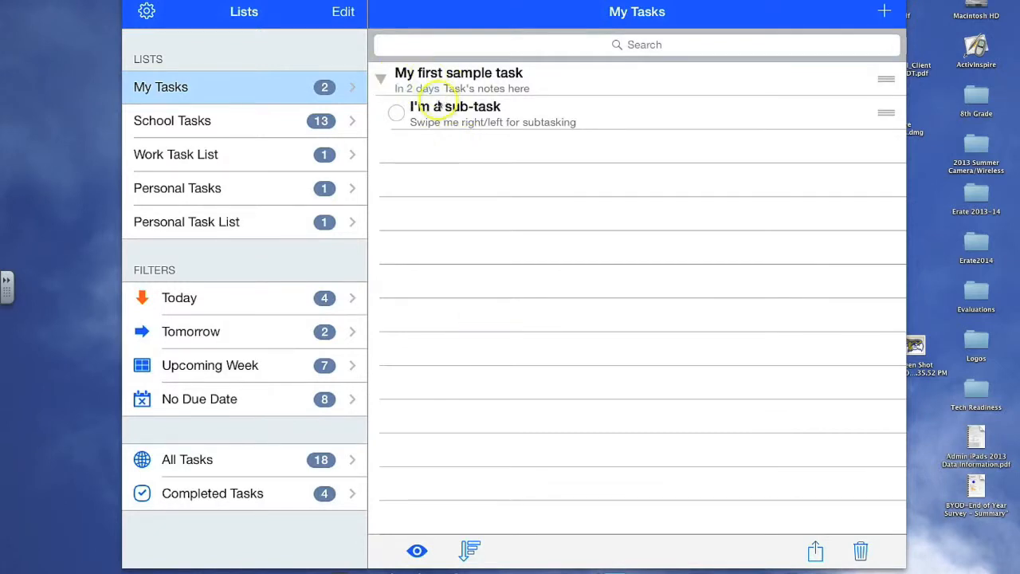
pyautogui.moveTo(726, 94)
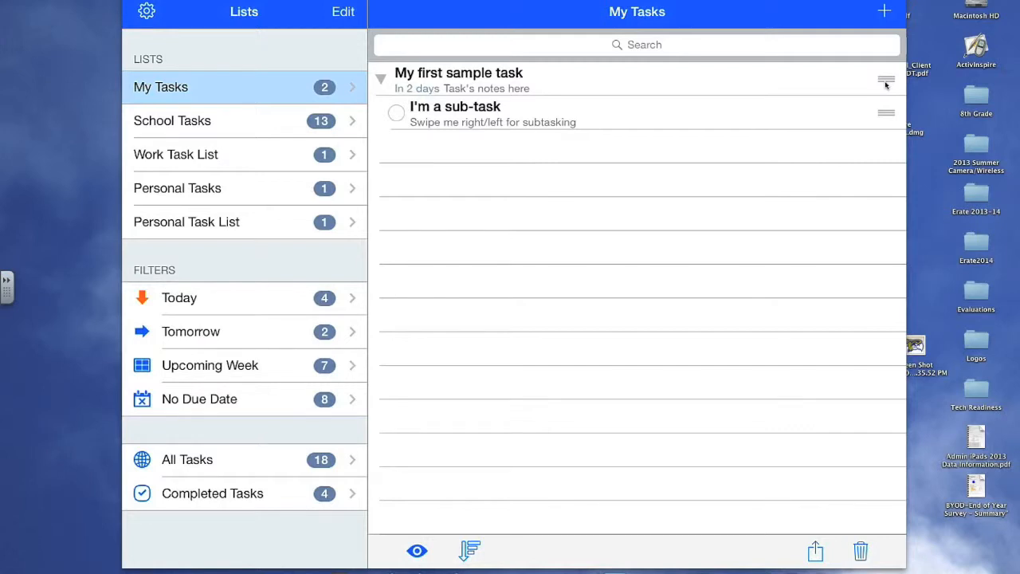
# - Check off the sample task with its sub-task, delete completed tasks, and switch to Work Task List
pyautogui.click(395, 111)
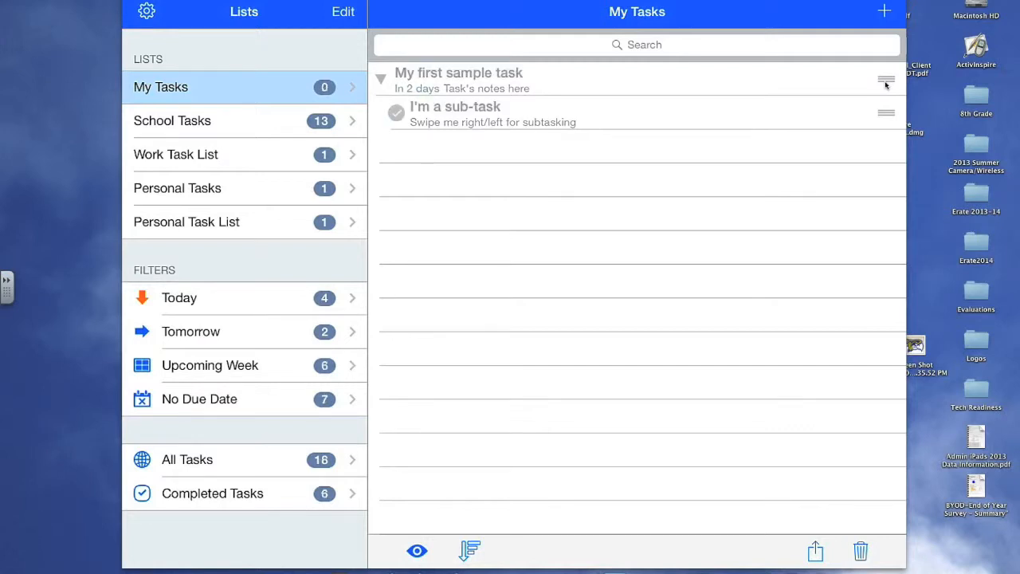
pyautogui.moveTo(883, 440)
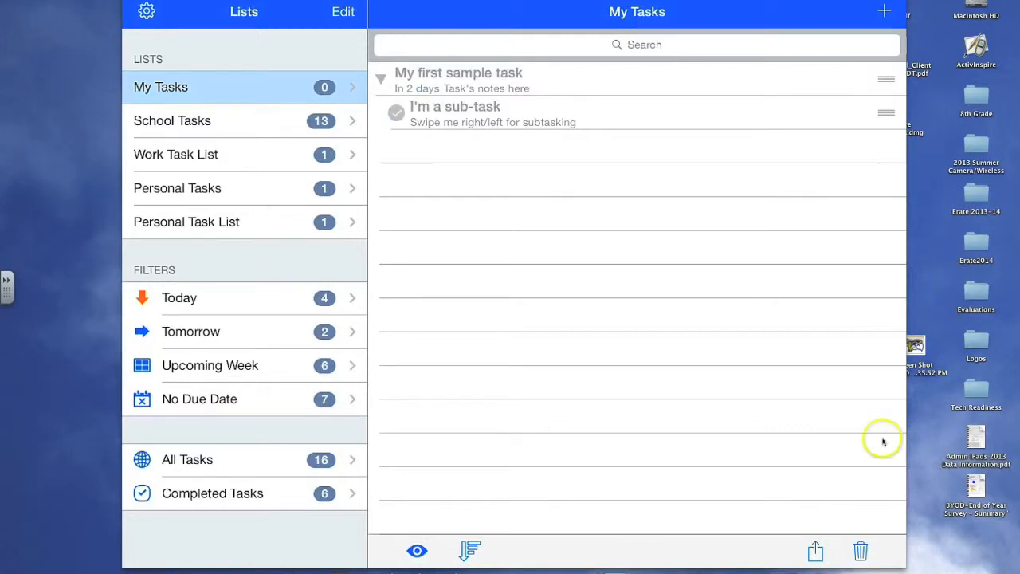
pyautogui.moveTo(861, 552)
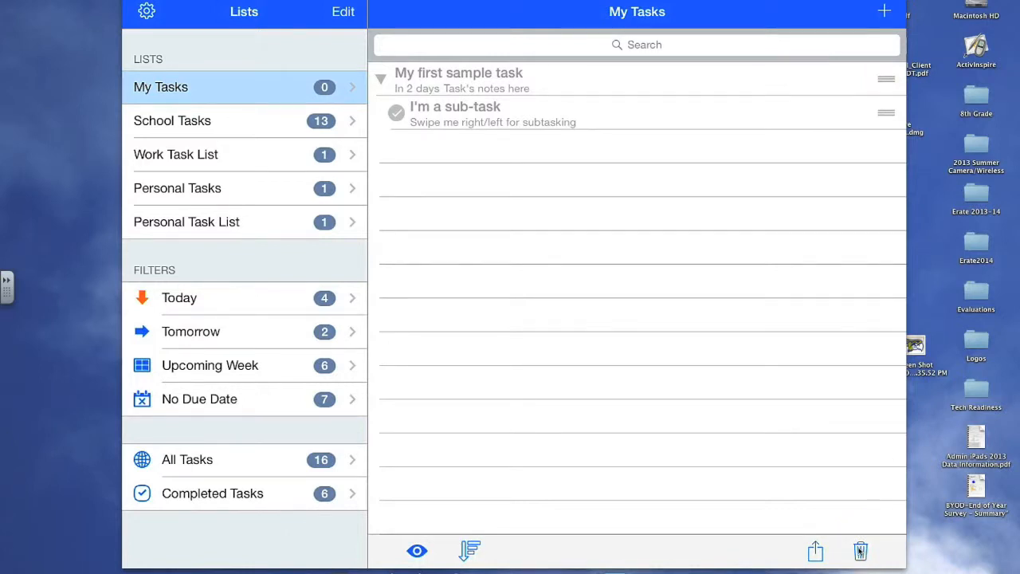
pyautogui.click(861, 551)
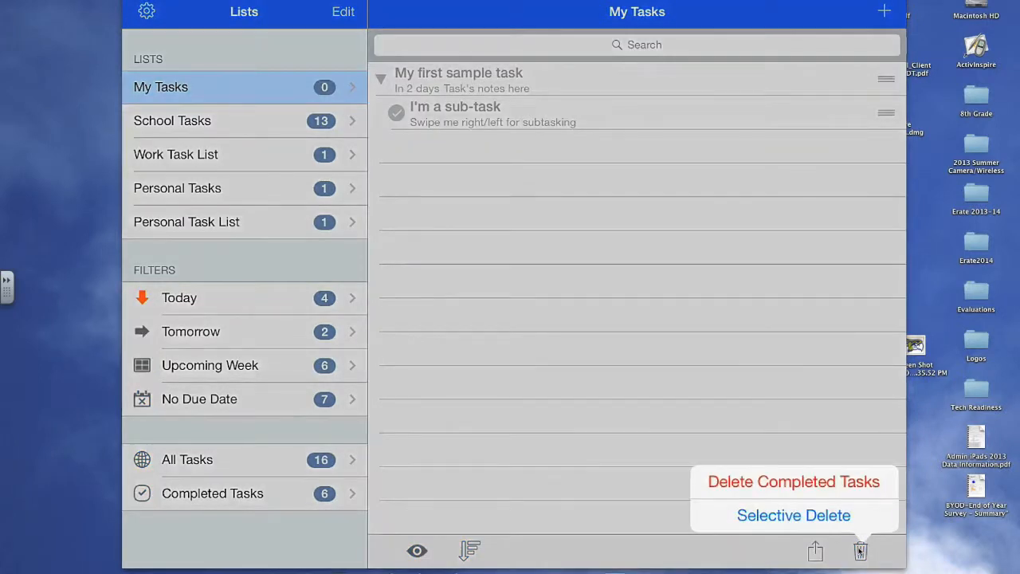
pyautogui.click(793, 481)
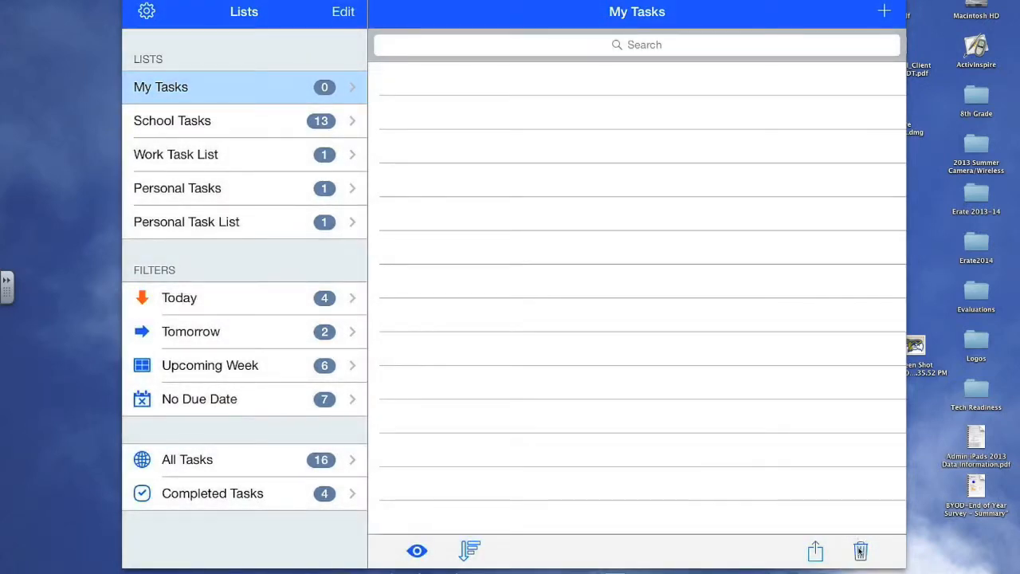
pyautogui.click(175, 121)
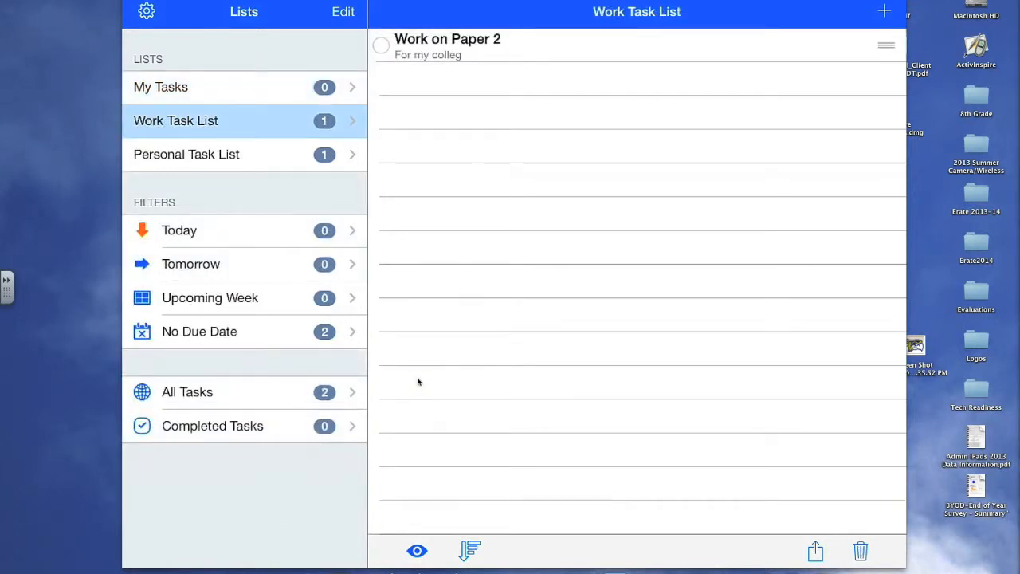
pyautogui.moveTo(199, 172)
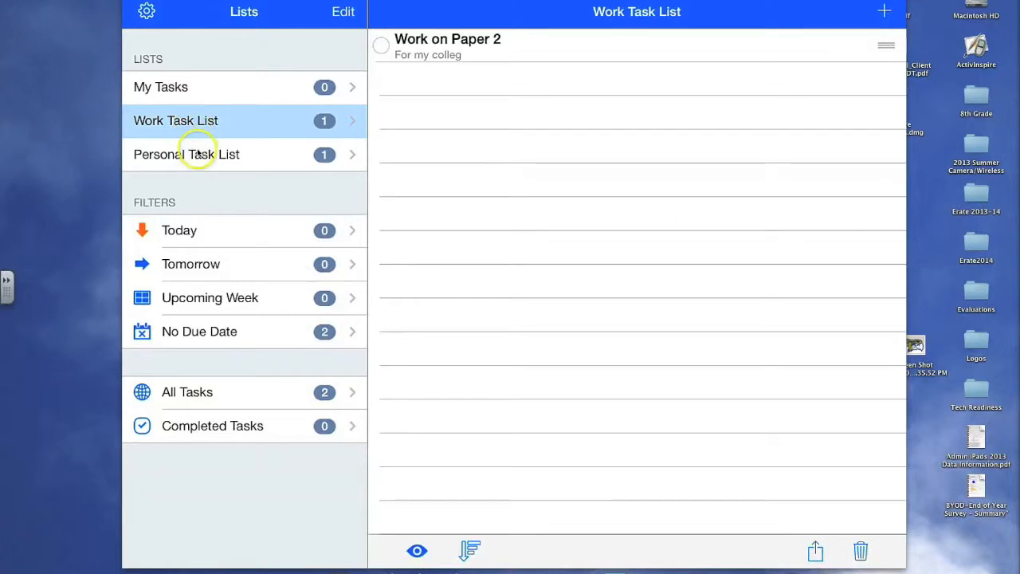
pyautogui.click(186, 153)
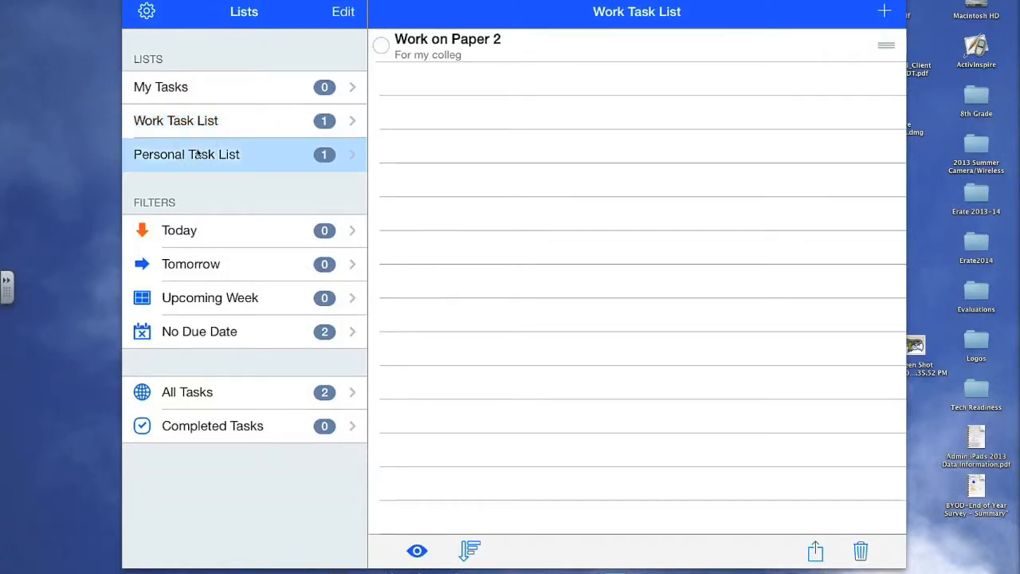
pyautogui.click(175, 122)
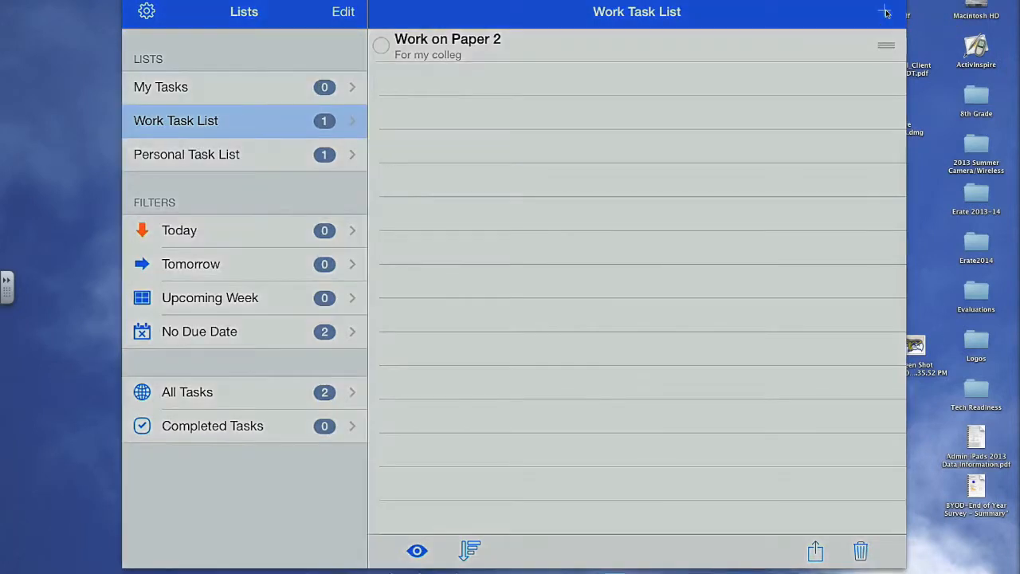
# - Create 'Test Task' in the Work Task List with a due date two days out and save it
pyautogui.click(887, 12)
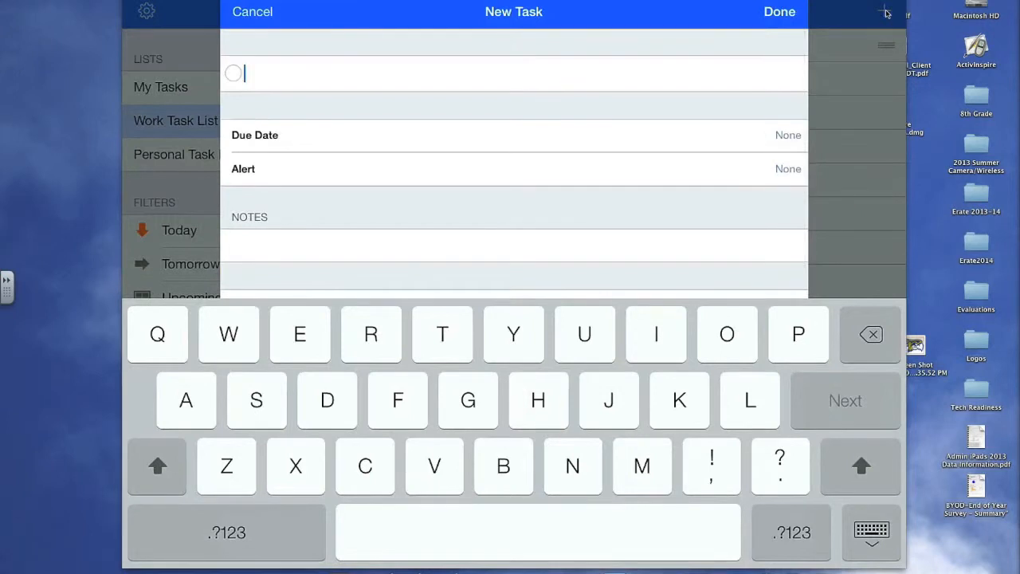
pyautogui.write('Test')
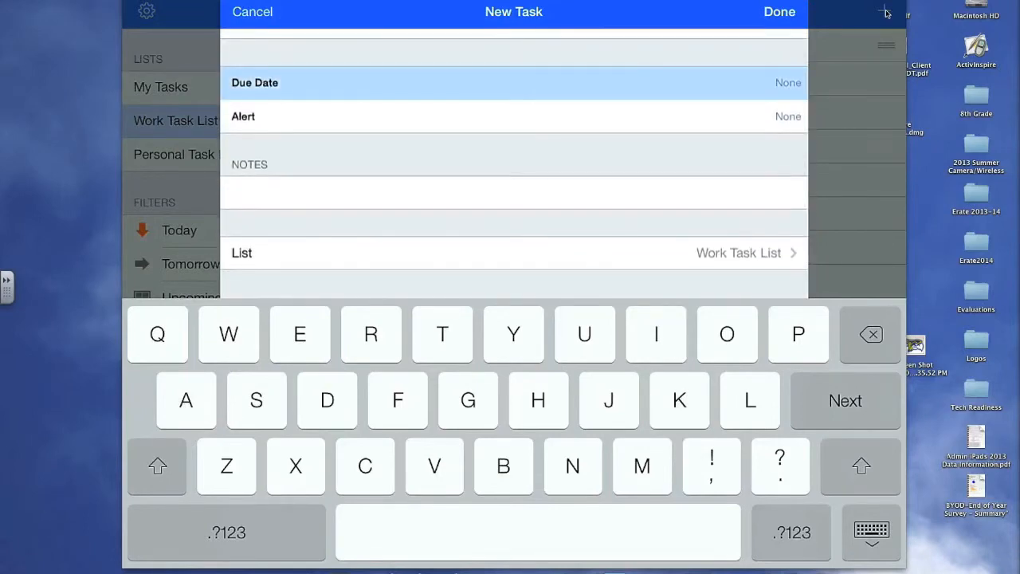
pyautogui.click(513, 82)
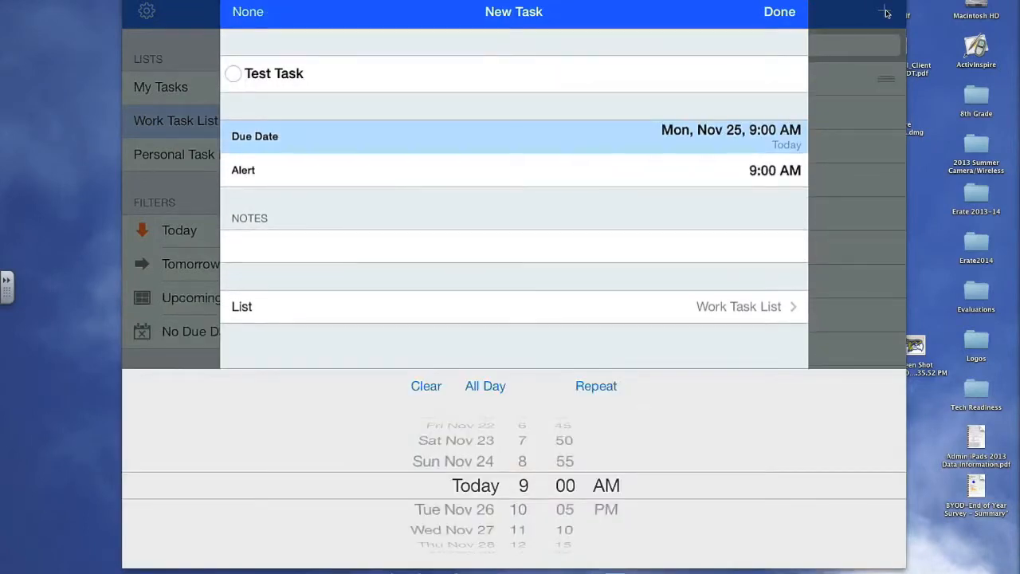
pyautogui.scroll(-3)
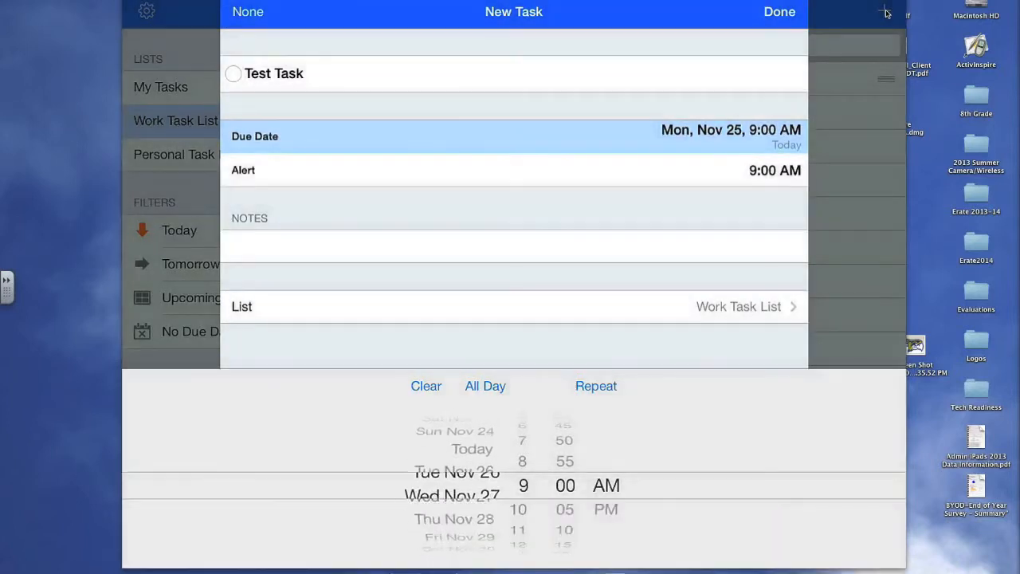
pyautogui.scroll(-3)
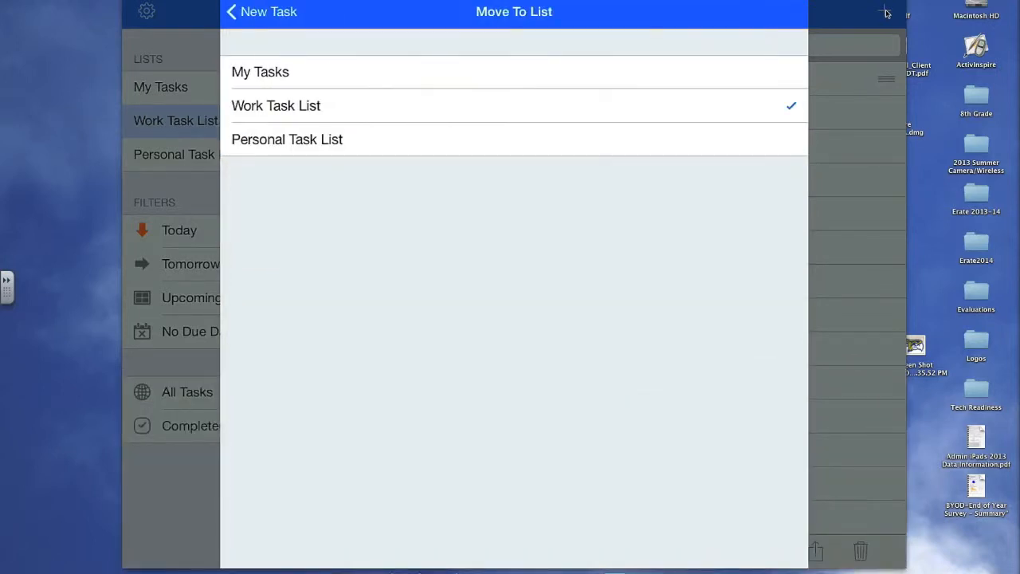
pyautogui.click(275, 105)
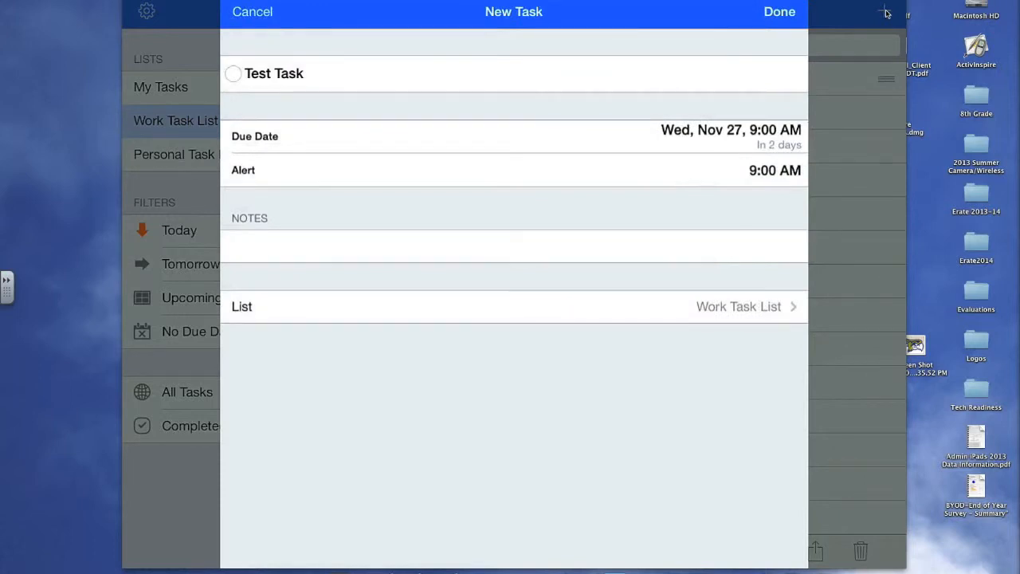
pyautogui.click(778, 13)
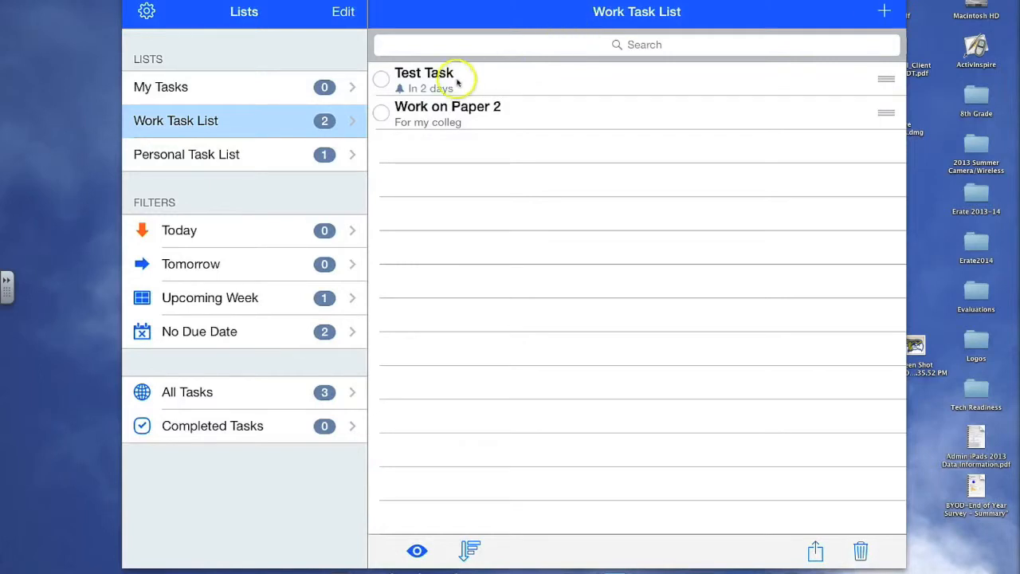
pyautogui.moveTo(832, 72)
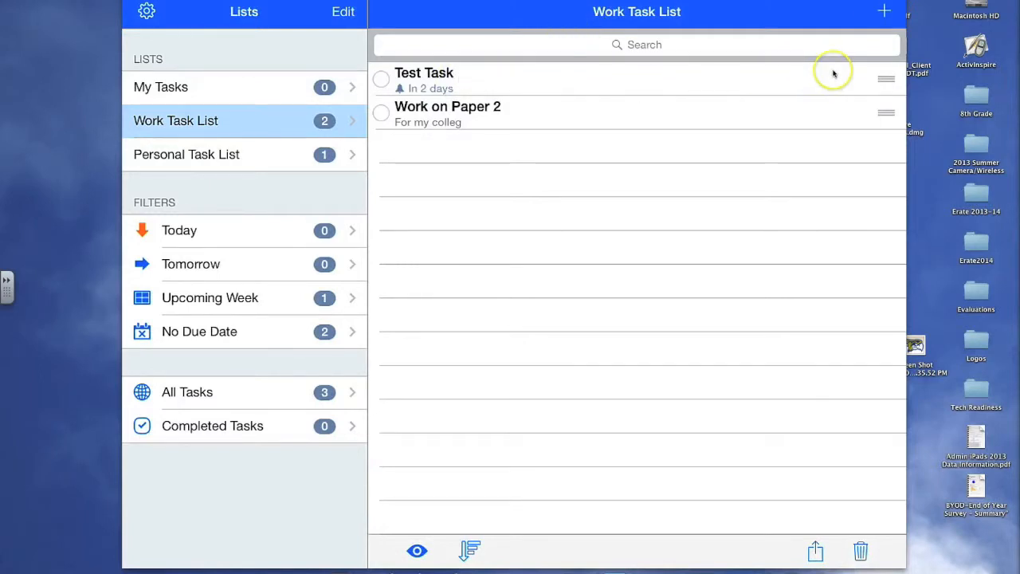
pyautogui.moveTo(834, 73)
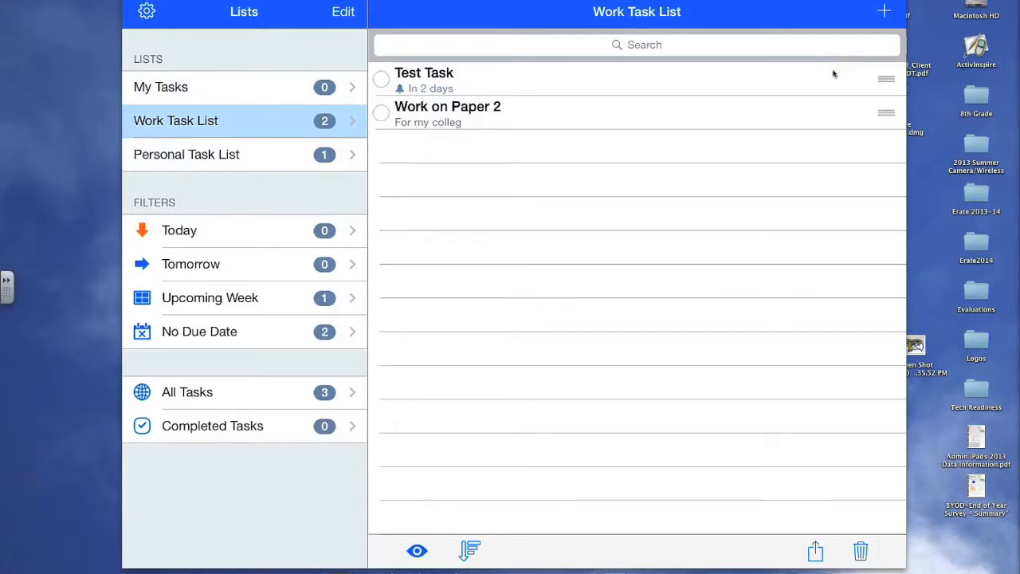
# - Create a new task named 'Test Task Personal'
pyautogui.click(883, 11)
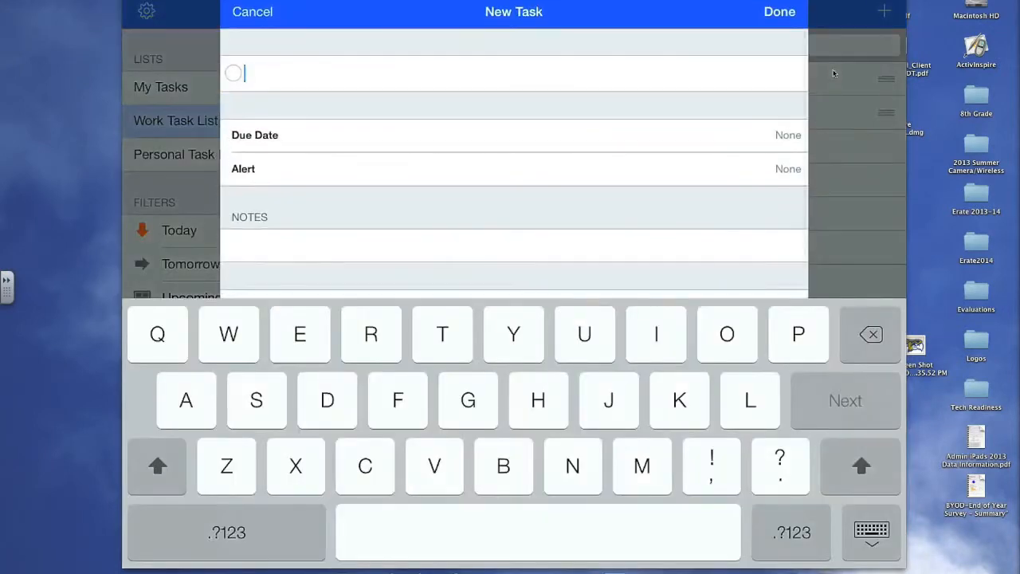
pyautogui.write('Test')
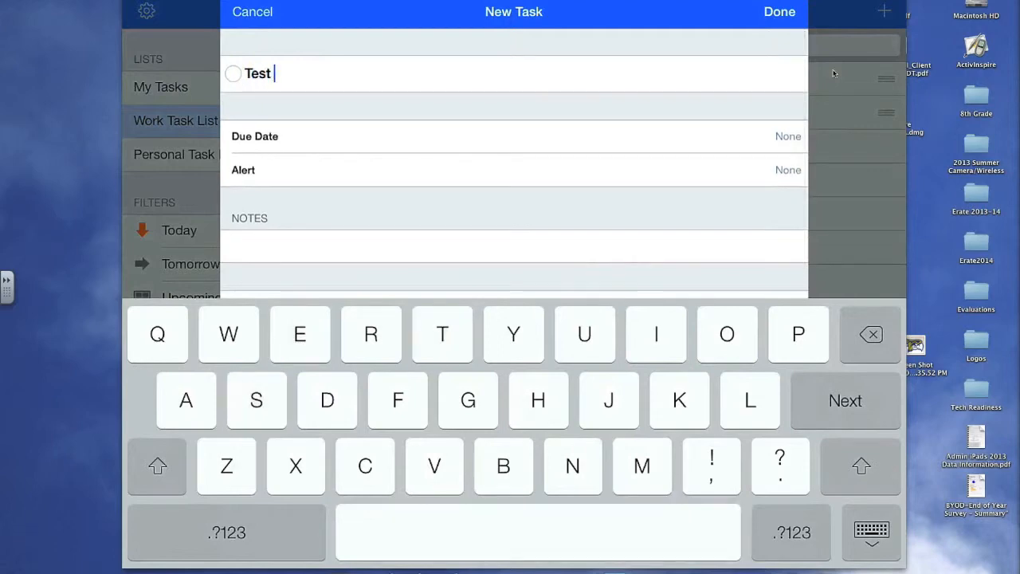
pyautogui.write('Task Pers')
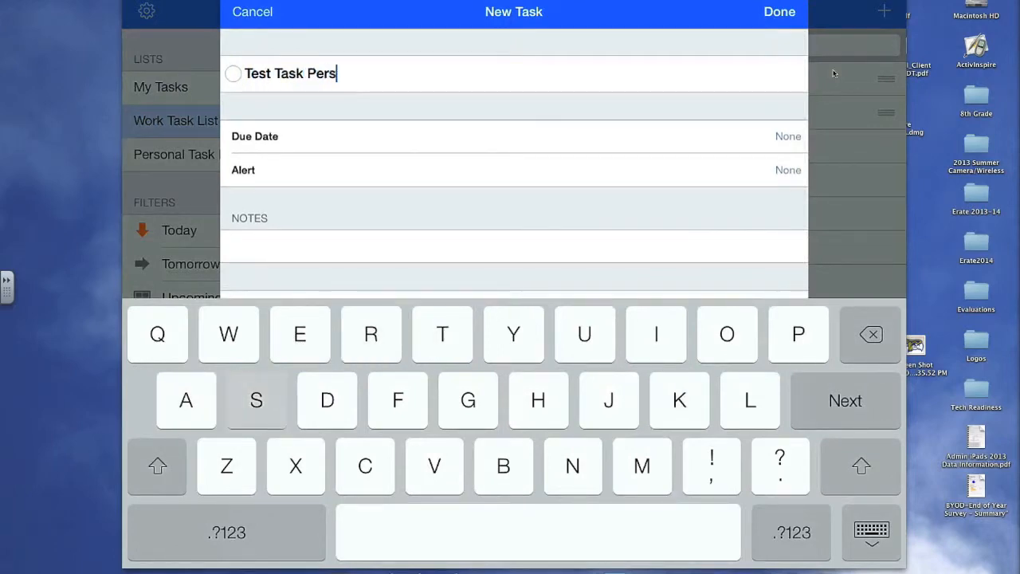
pyautogui.write('onal')
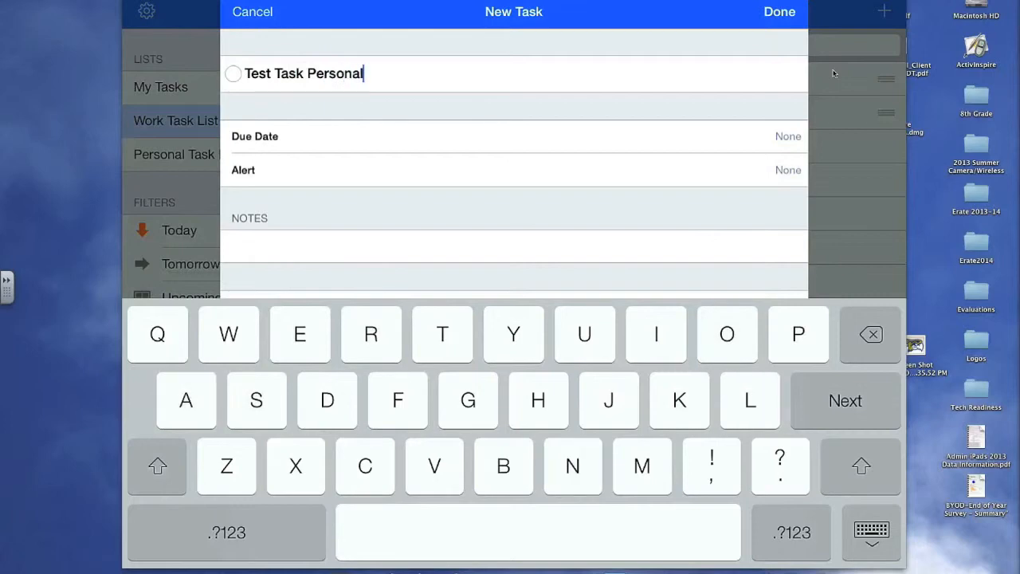
# - Set its due date to Wed Nov 27 9:00 AM, assign it to Personal Task List, and save
pyautogui.click(514, 136)
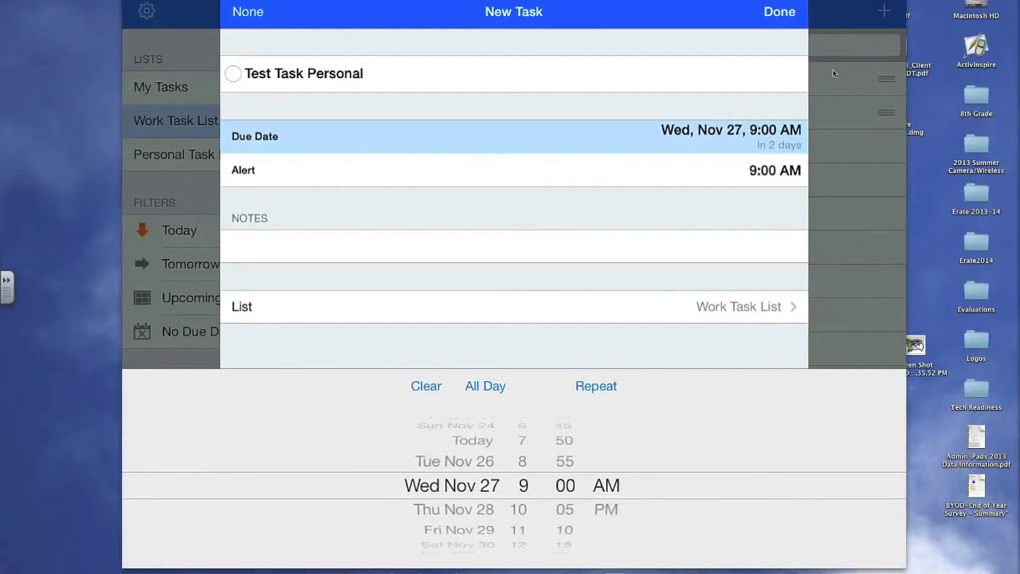
pyautogui.click(738, 306)
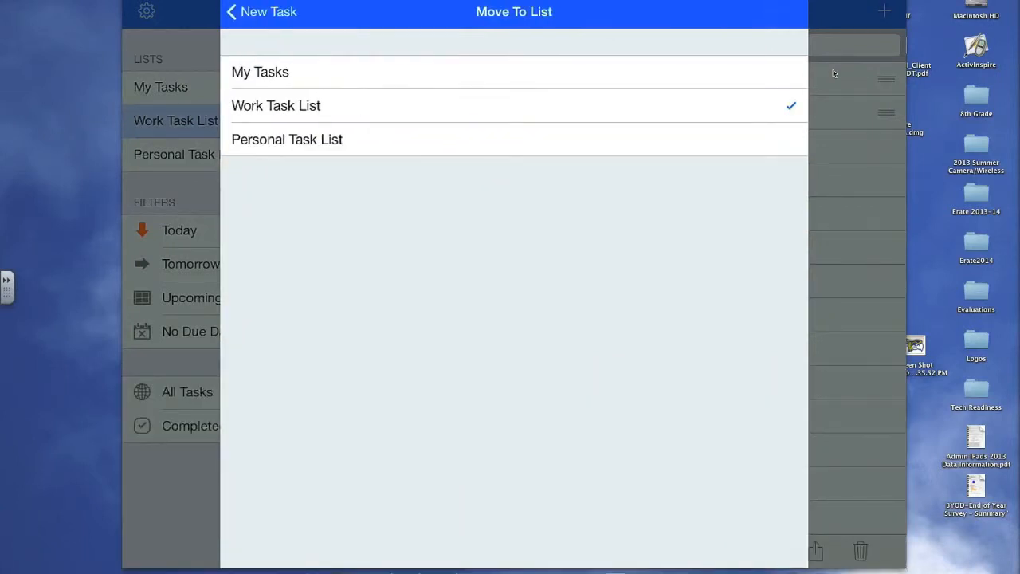
pyautogui.click(286, 139)
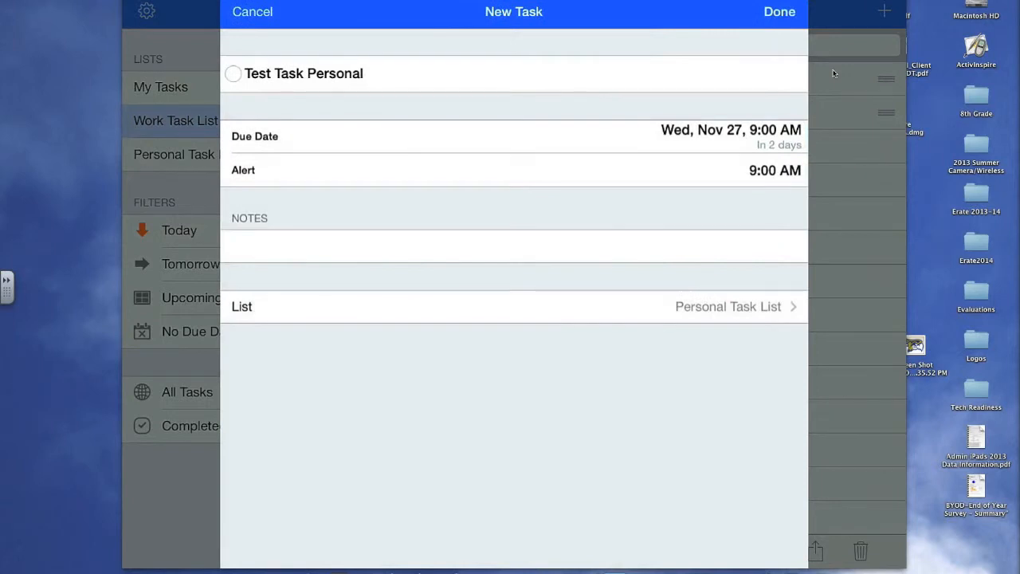
pyautogui.click(777, 13)
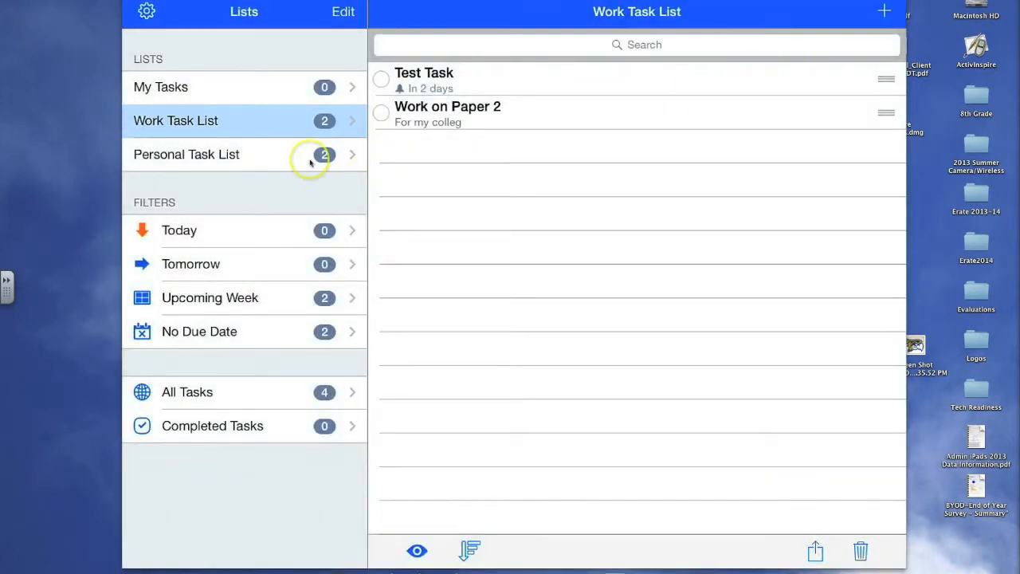
# - Check Personal Task List, return to Work Task List and mark Test Task complete
pyautogui.click(187, 153)
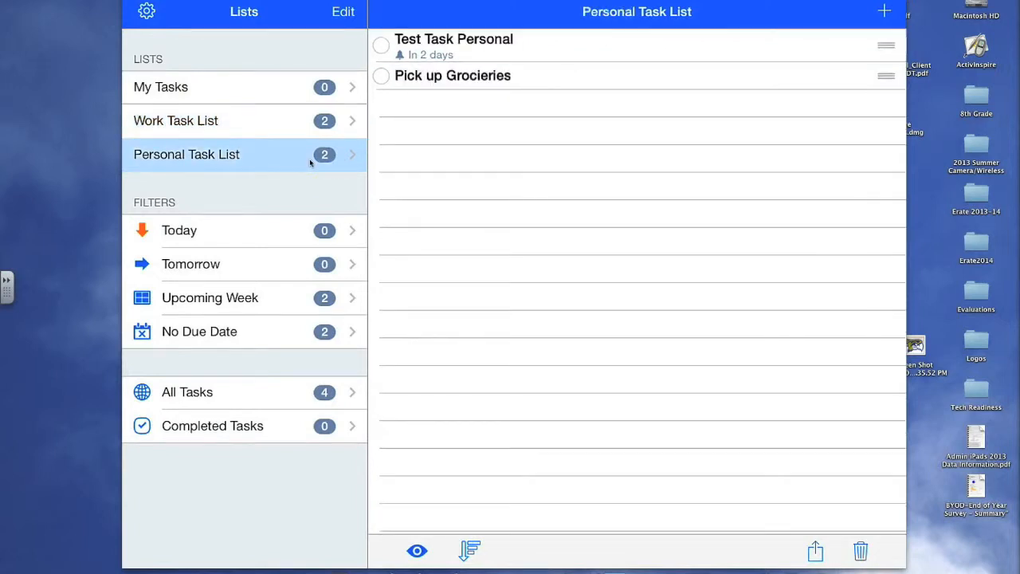
pyautogui.click(175, 121)
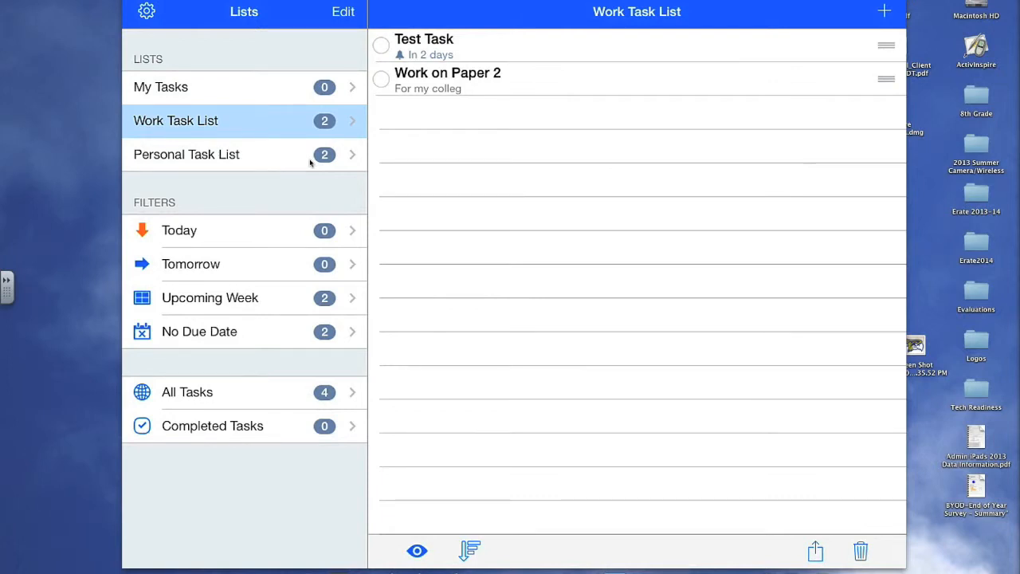
pyautogui.click(381, 45)
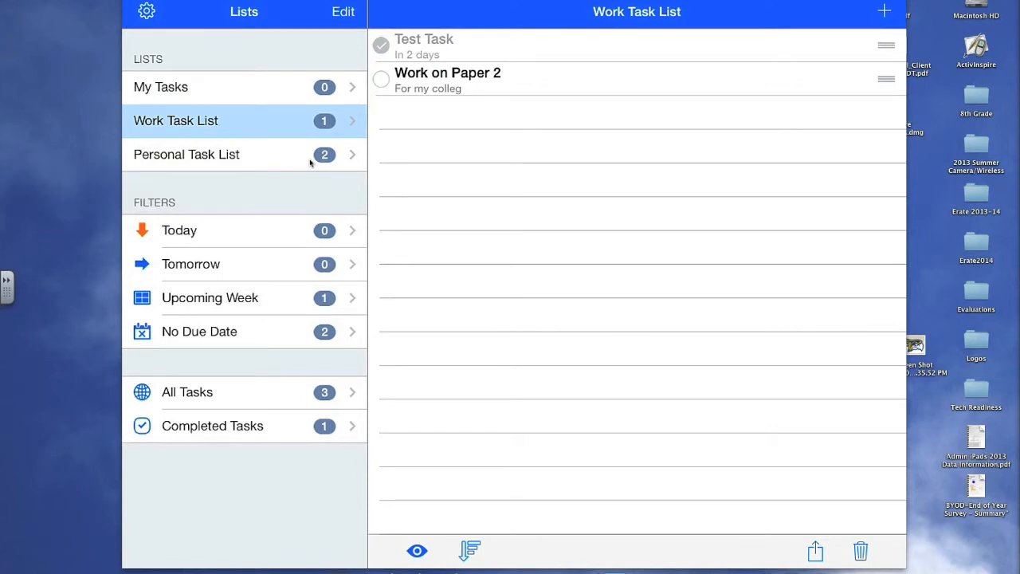
pyautogui.moveTo(311, 163)
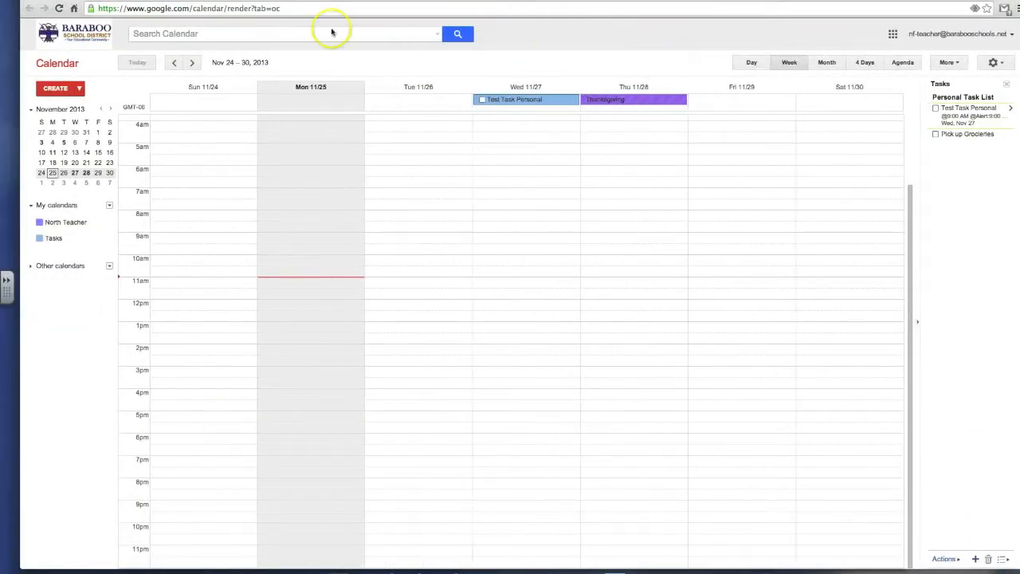
# - Switch the Calendar Tasks panel to Work Task List and clear its completed tasks
pyautogui.click(60, 10)
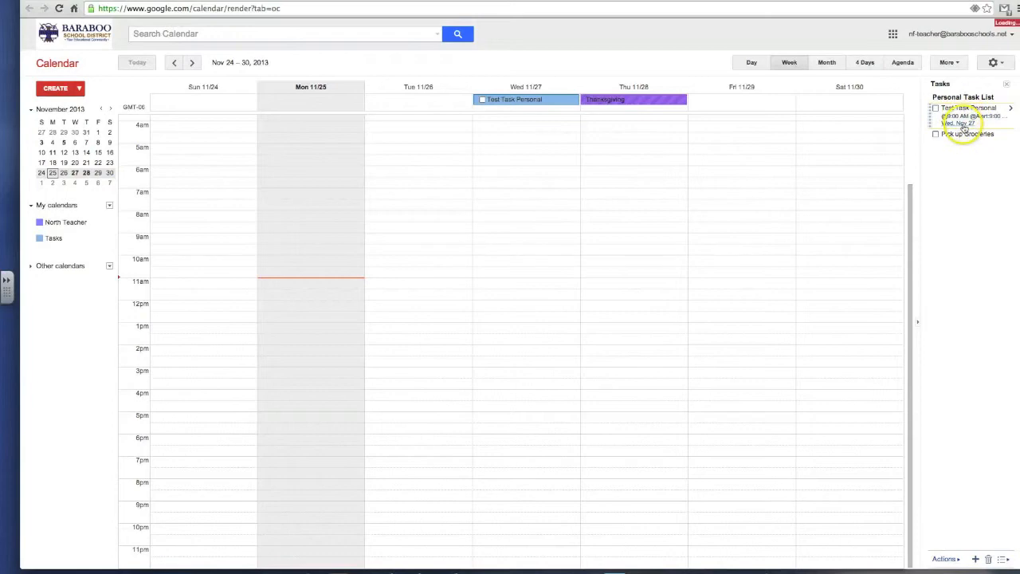
pyautogui.moveTo(973, 389)
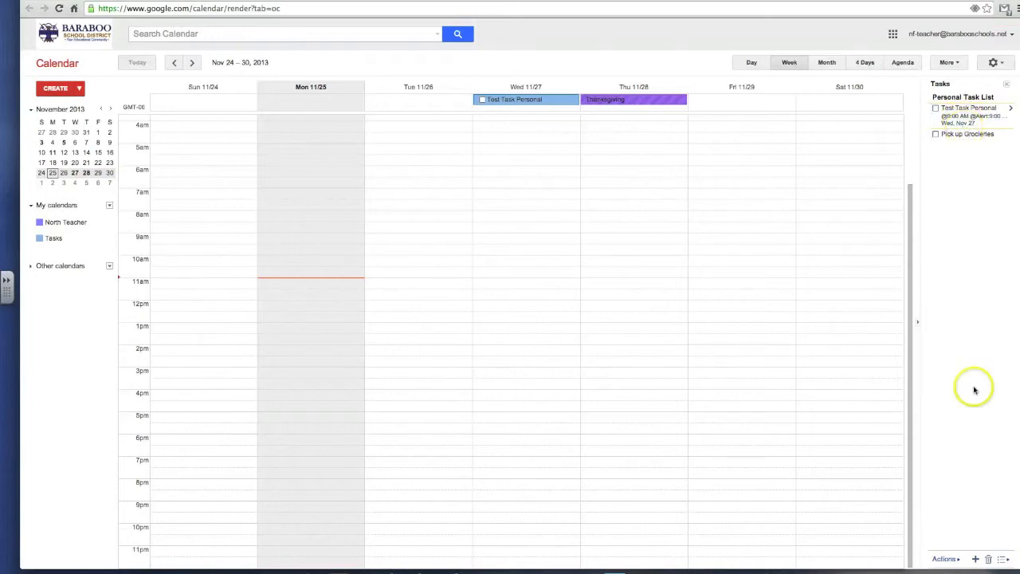
pyautogui.click(1004, 558)
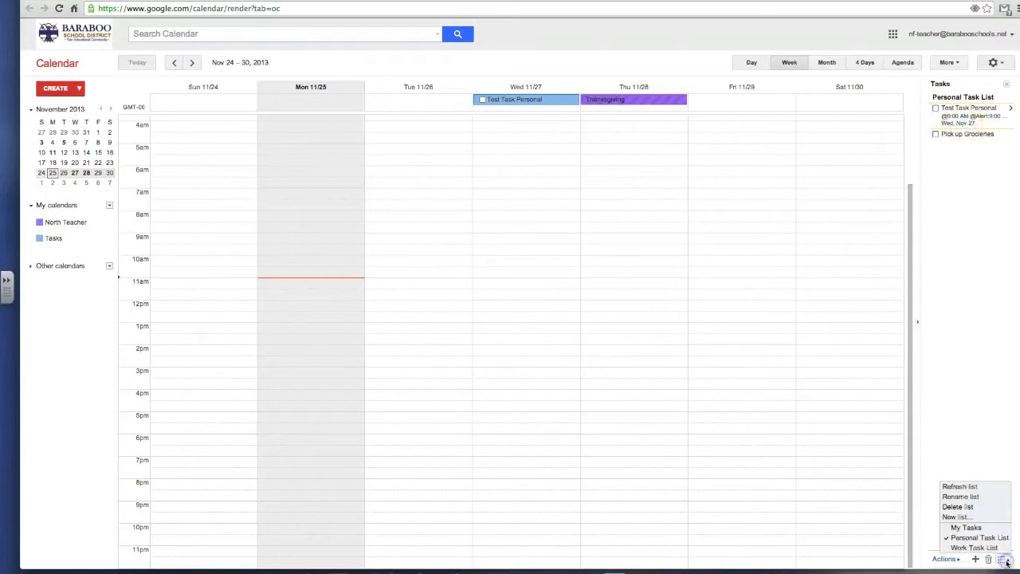
pyautogui.click(974, 548)
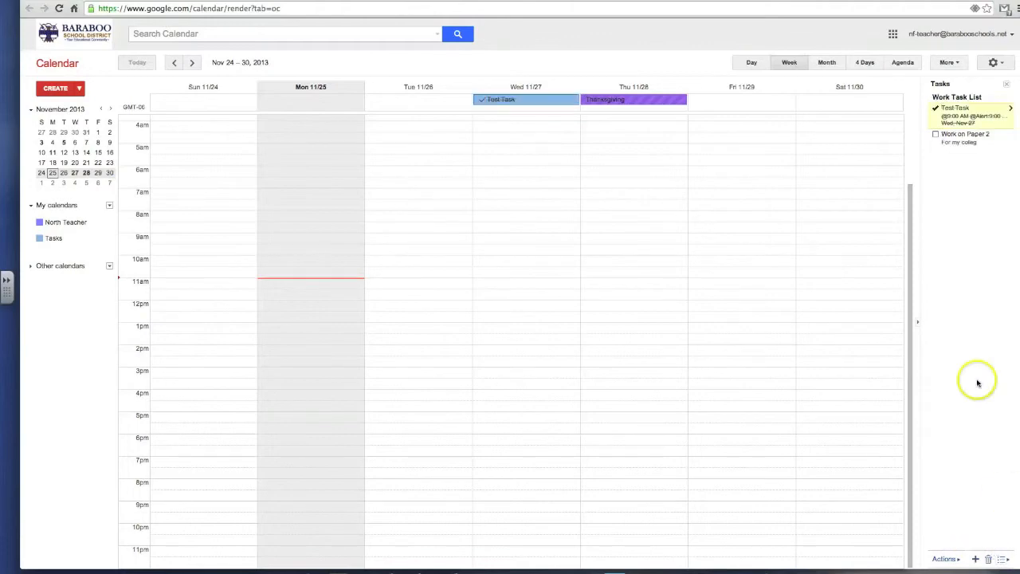
pyautogui.moveTo(998, 337)
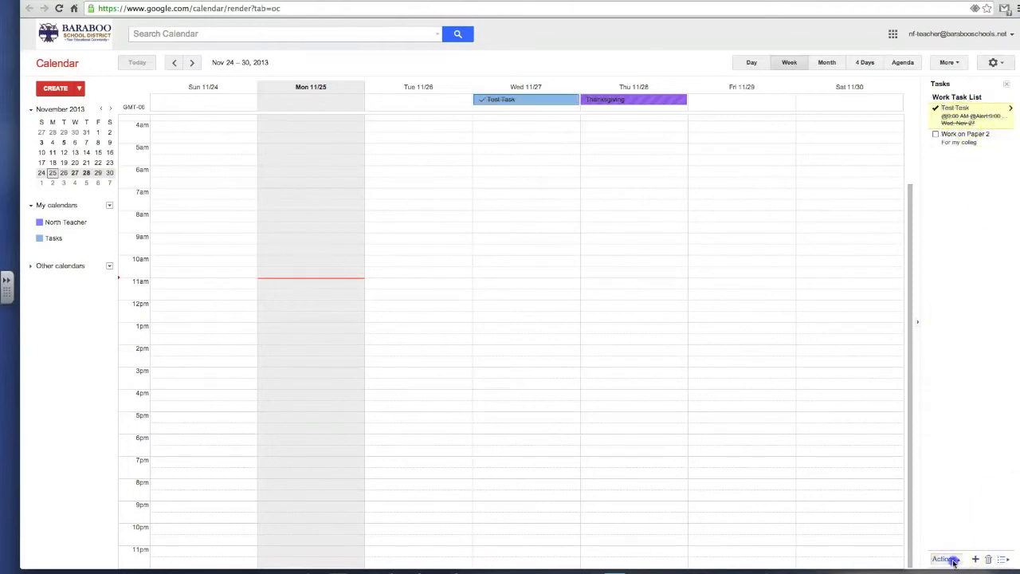
pyautogui.click(945, 558)
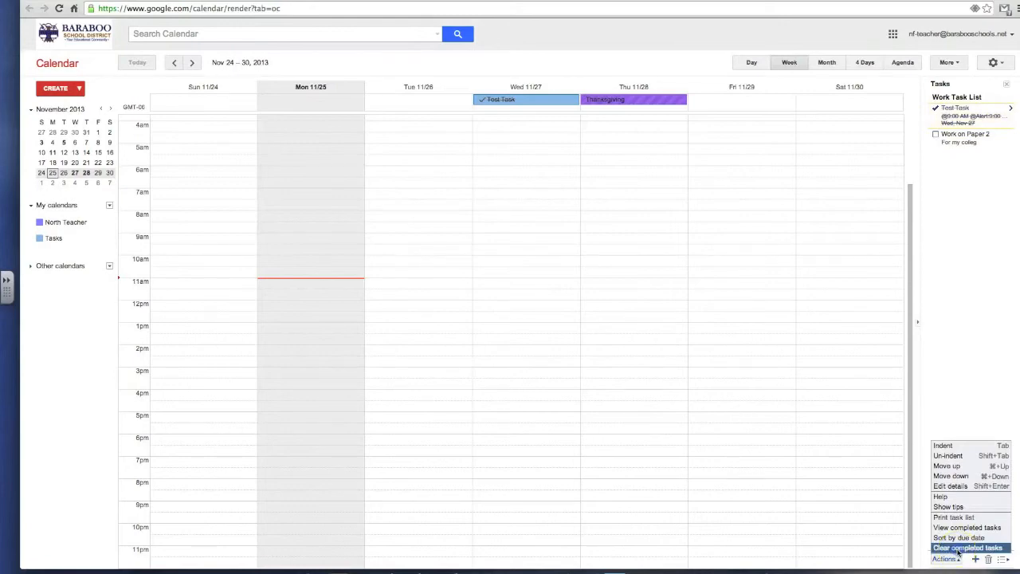
pyautogui.click(968, 549)
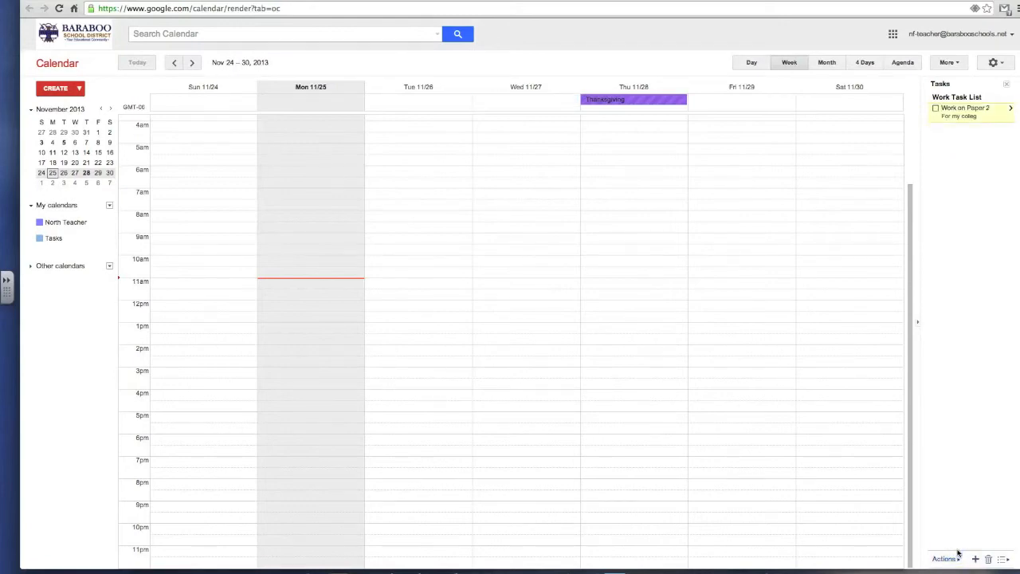